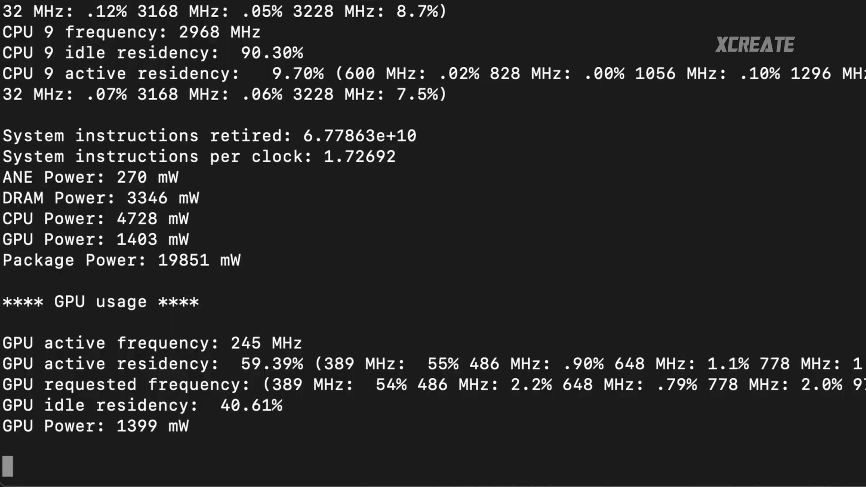
pyautogui.scroll(-3)
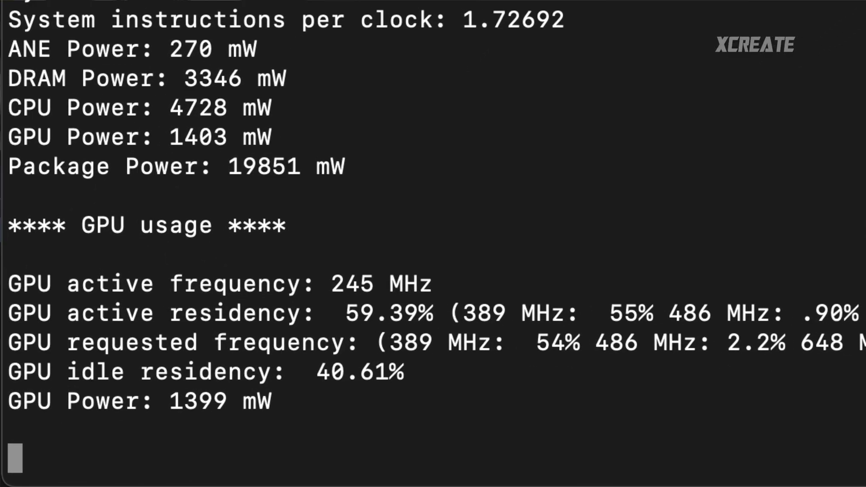